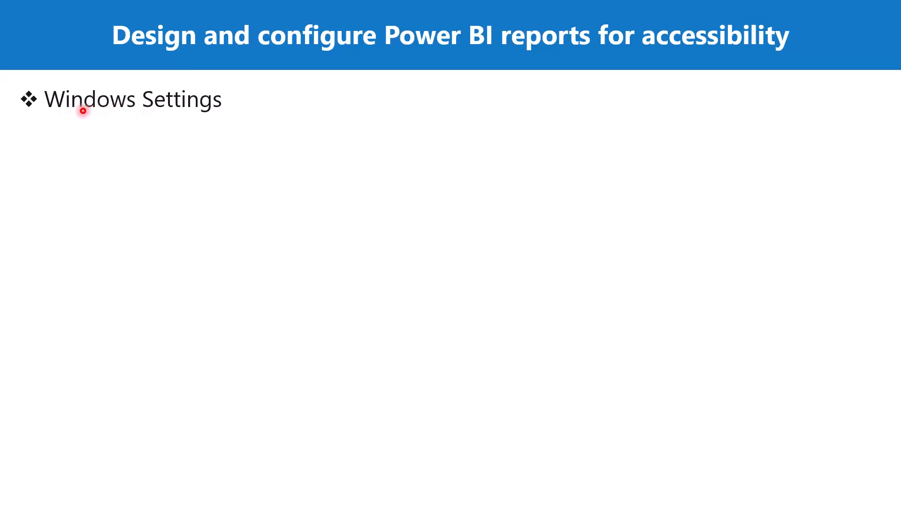
mouse_move(142, 109)
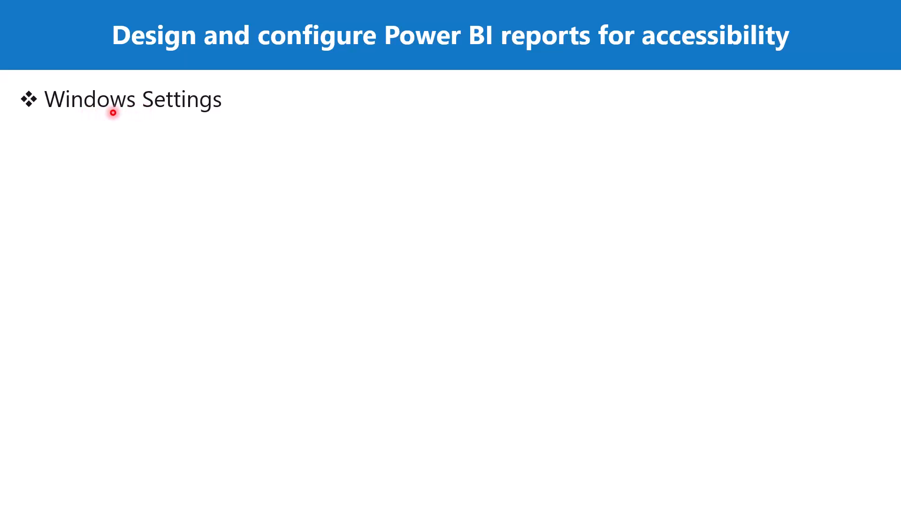
mouse_move(137, 114)
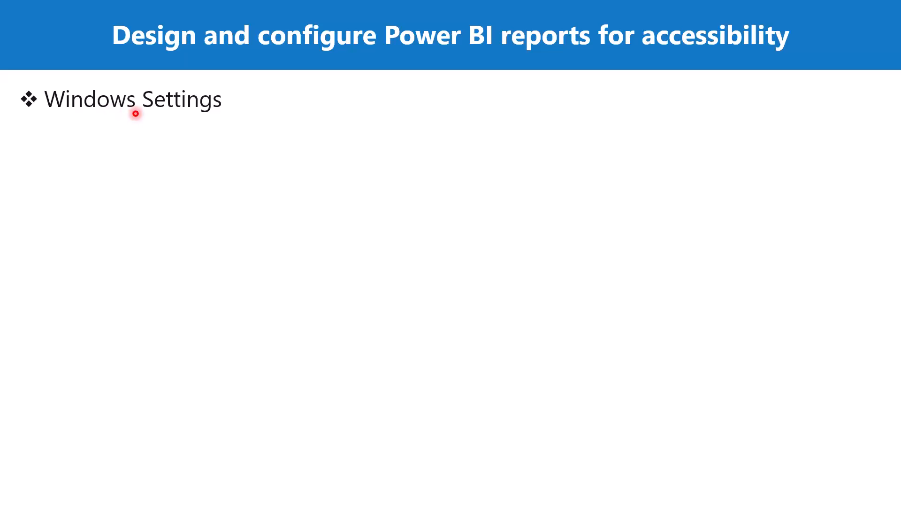
mouse_move(159, 114)
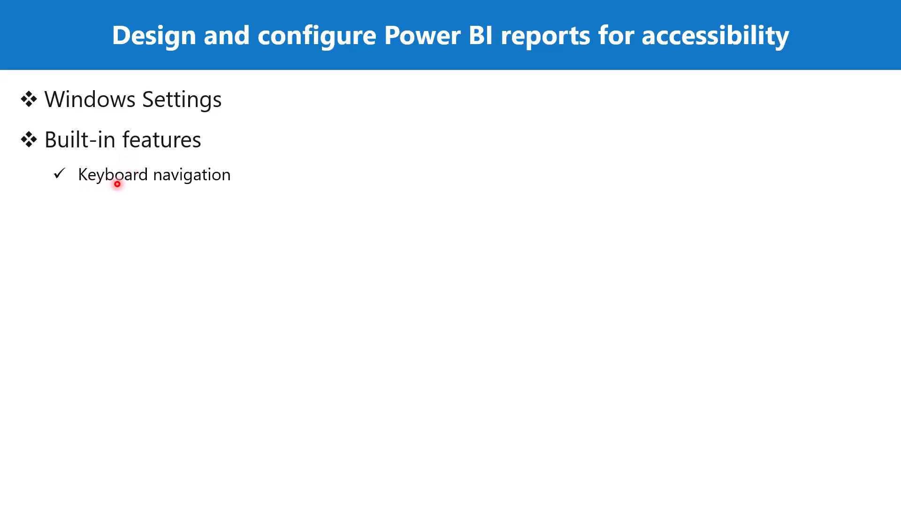
mouse_move(163, 183)
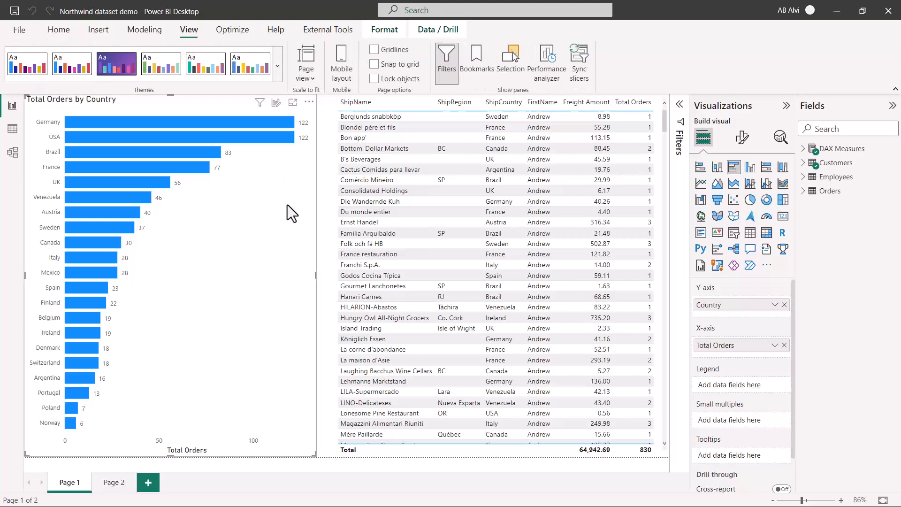
mouse_move(155, 43)
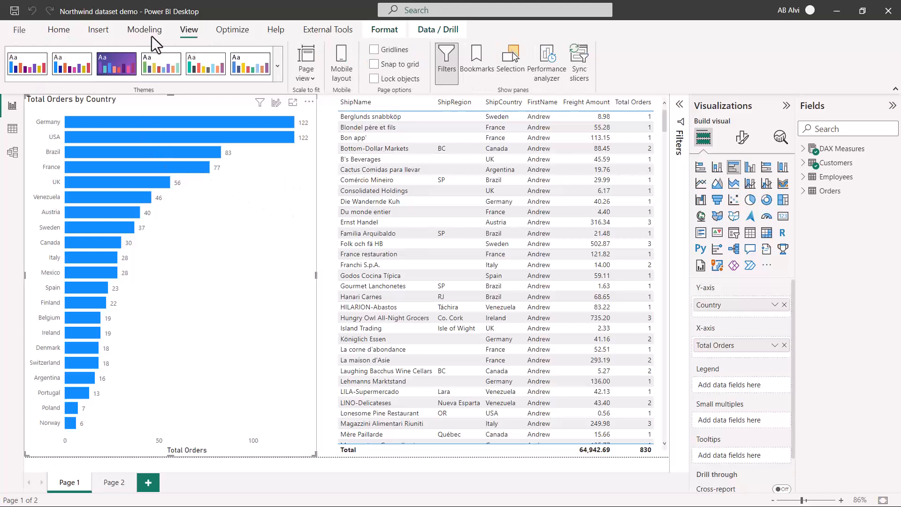
mouse_move(89, 26)
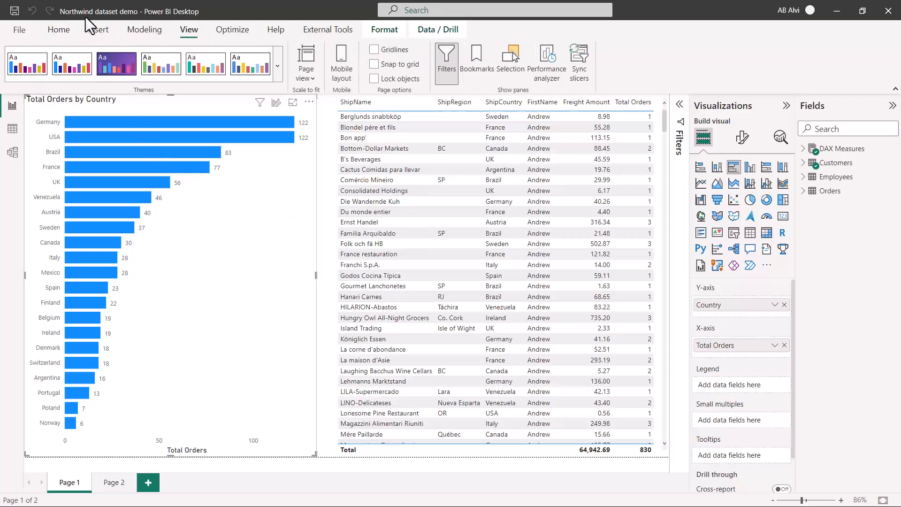
mouse_move(218, 202)
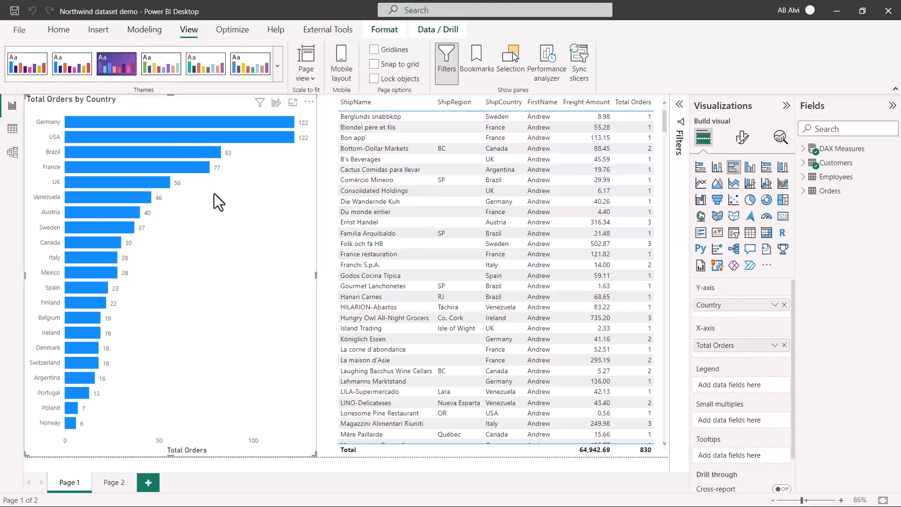
mouse_move(224, 232)
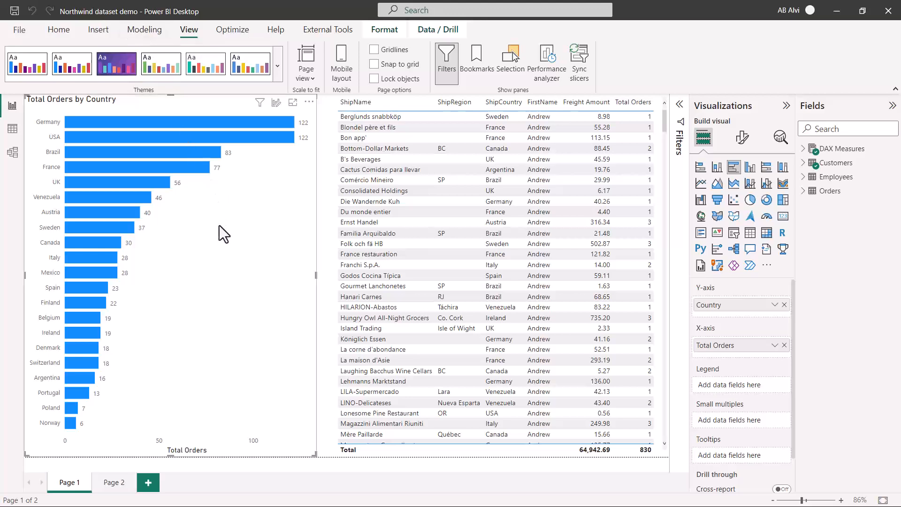
mouse_move(46, 108)
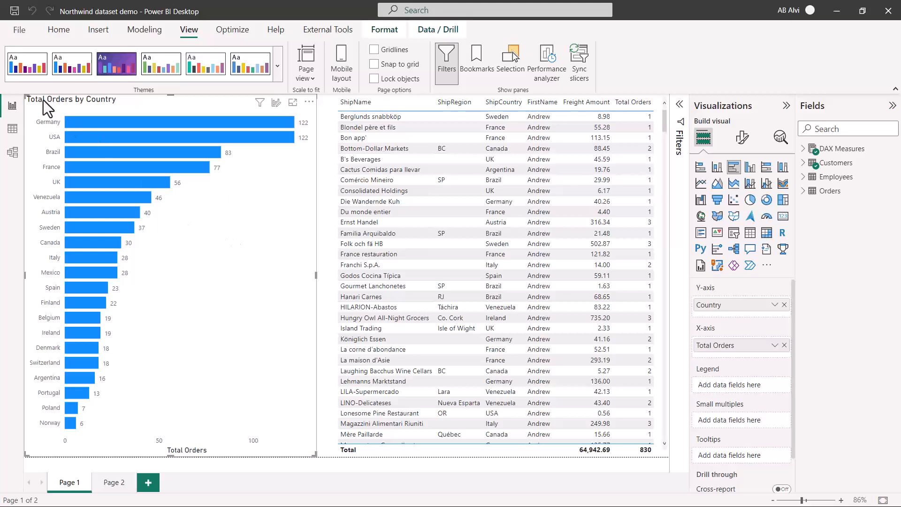
mouse_move(160, 248)
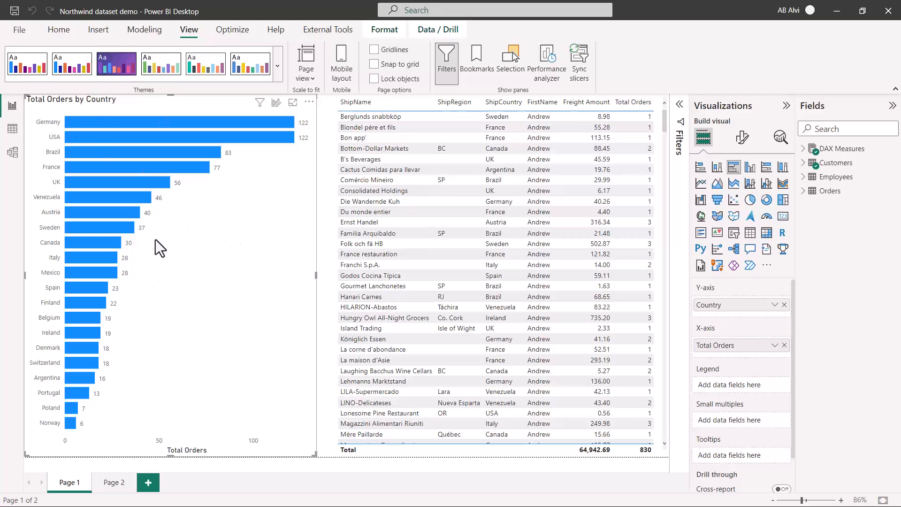
mouse_move(183, 184)
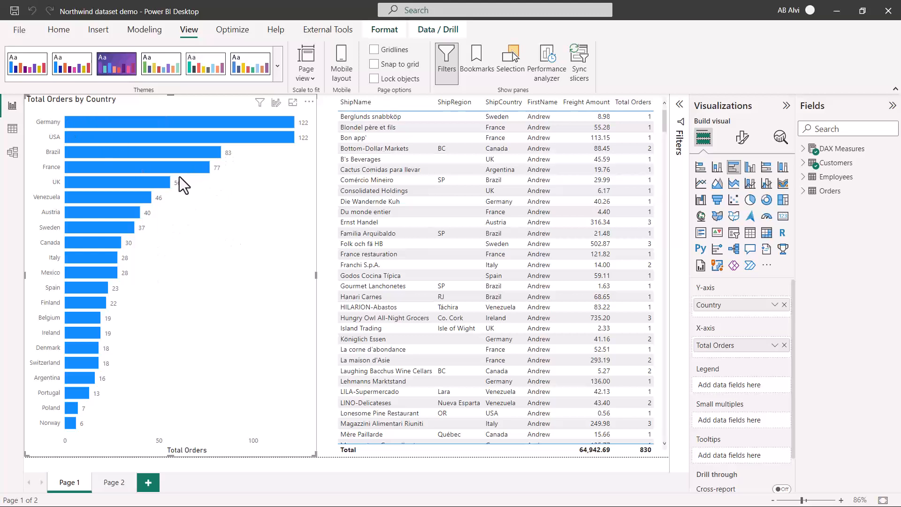
mouse_move(113, 220)
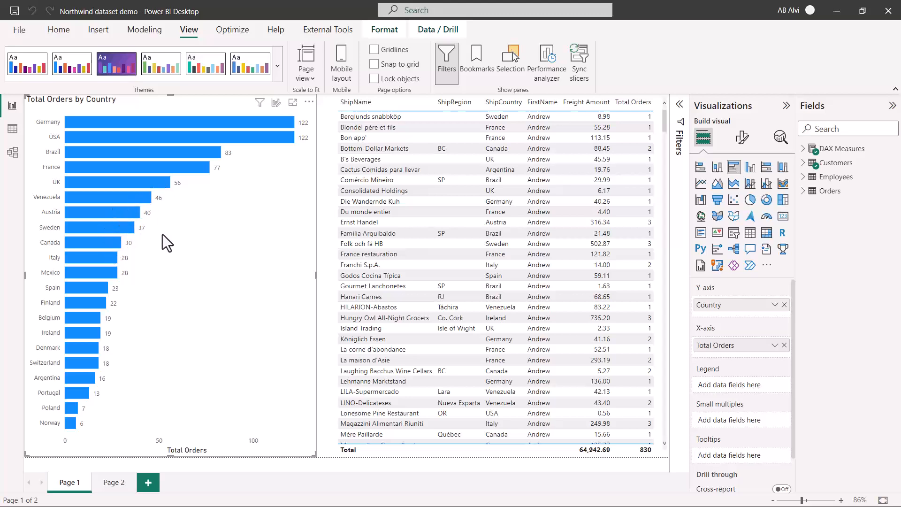
mouse_move(160, 239)
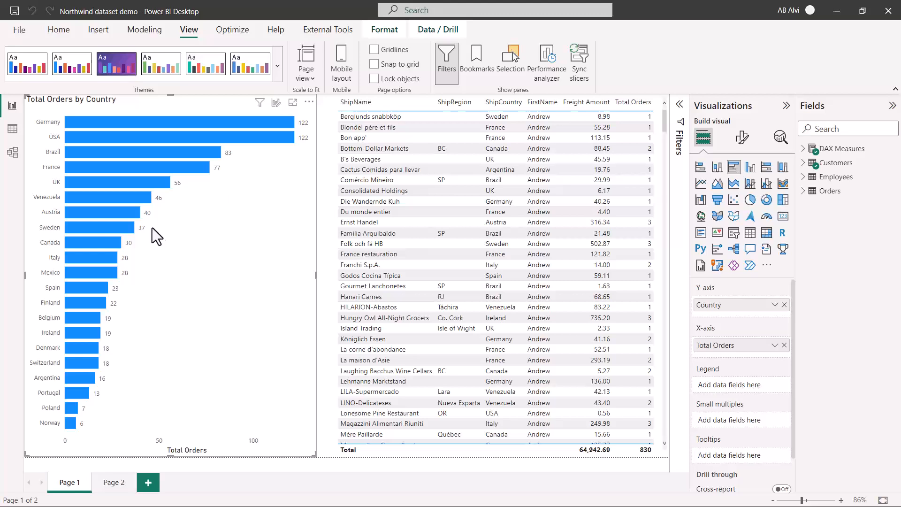
mouse_move(135, 216)
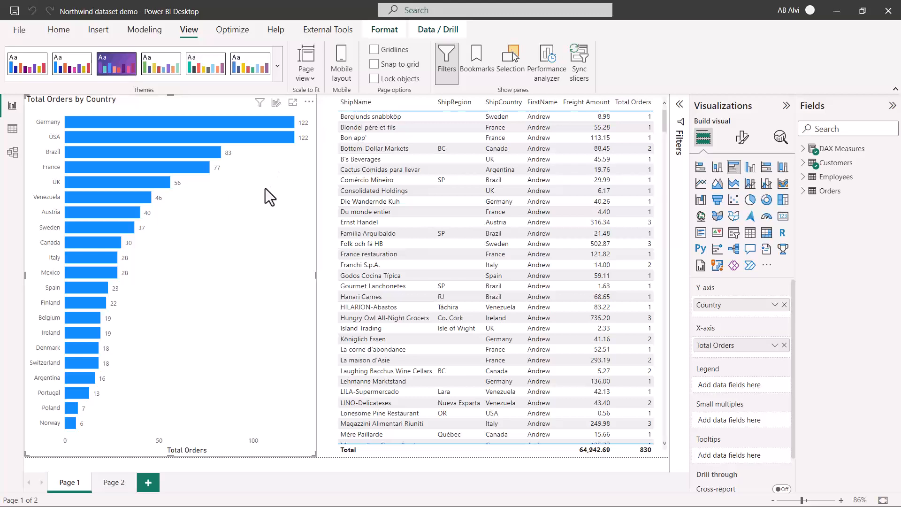
mouse_move(290, 142)
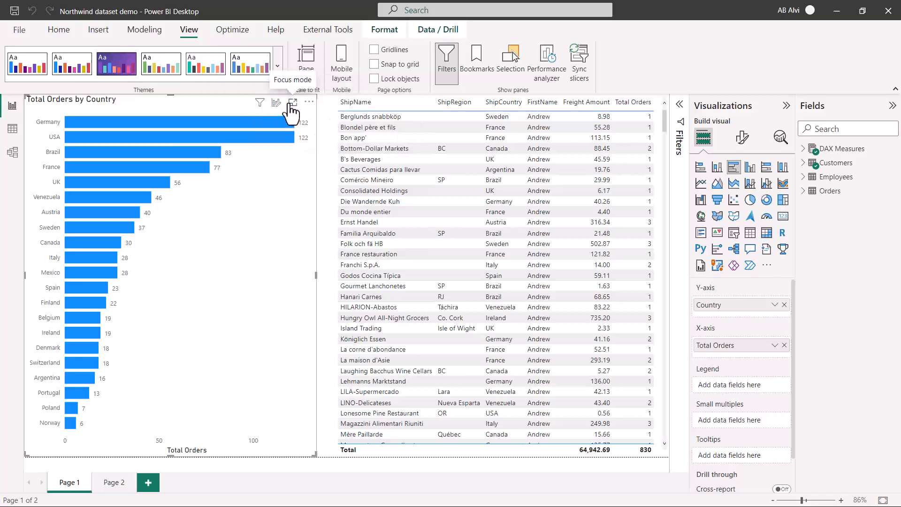
mouse_move(293, 112)
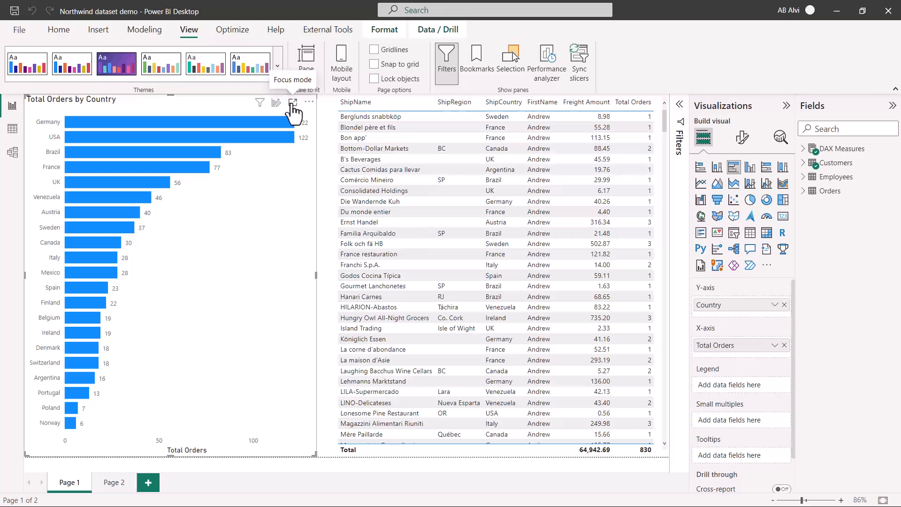
click(294, 102)
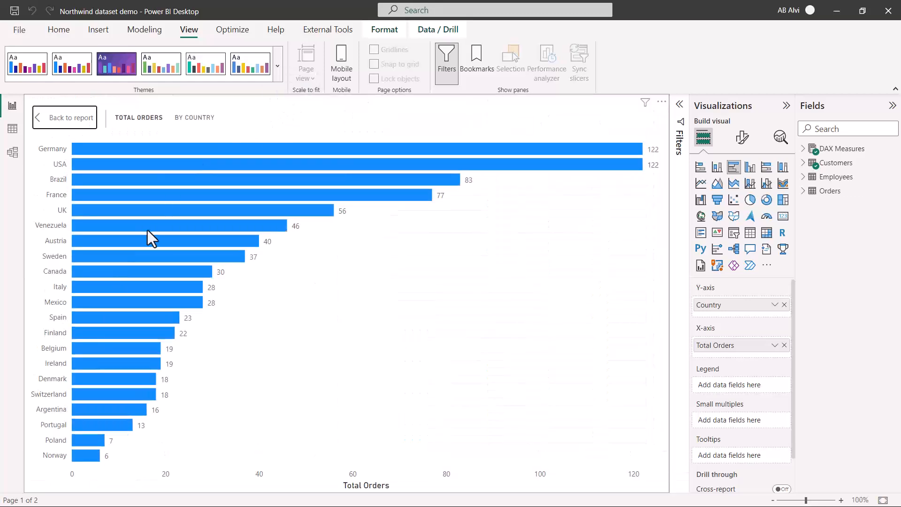
mouse_move(550, 297)
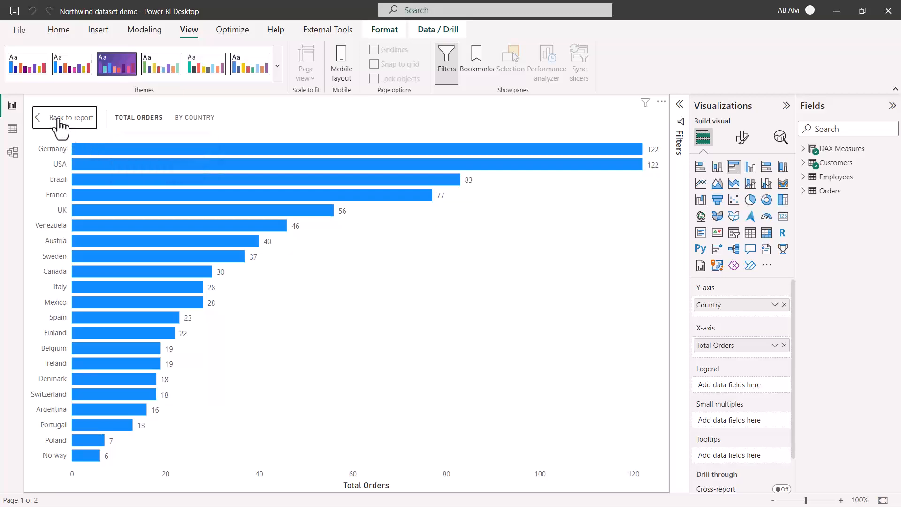
click(66, 119)
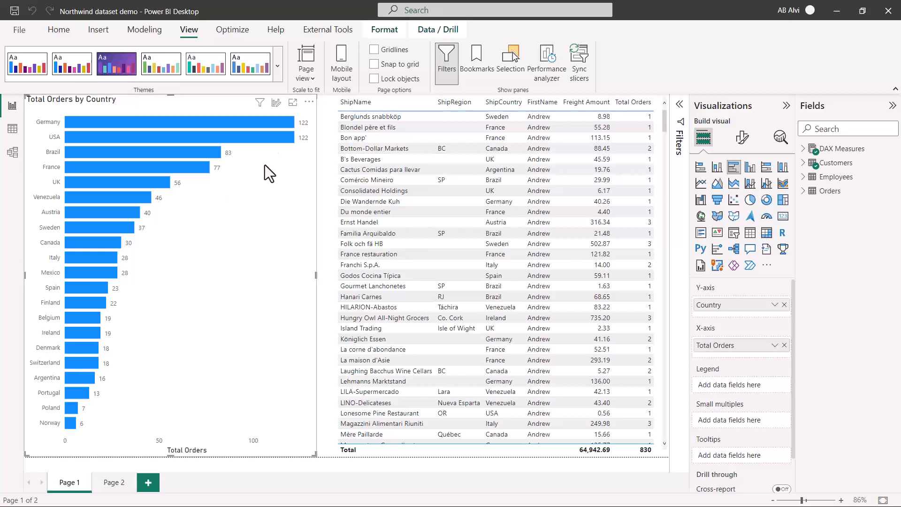
mouse_move(263, 168)
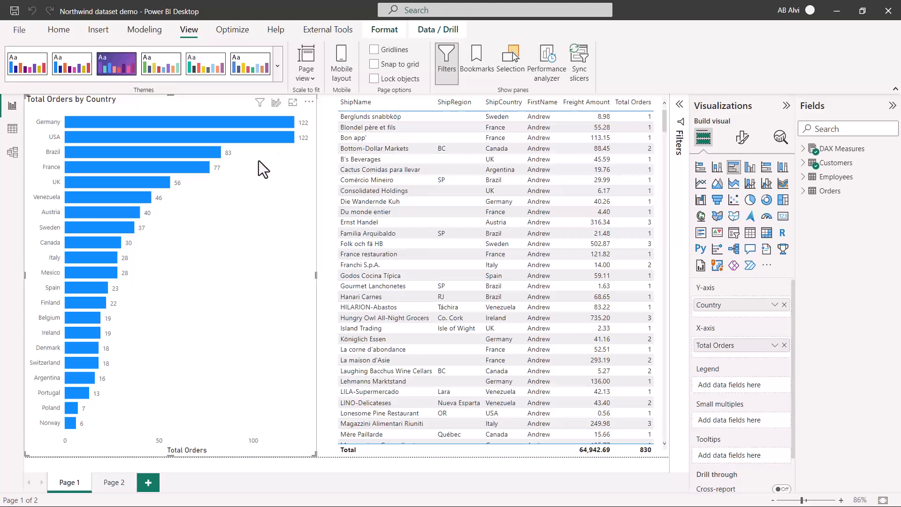
mouse_move(309, 103)
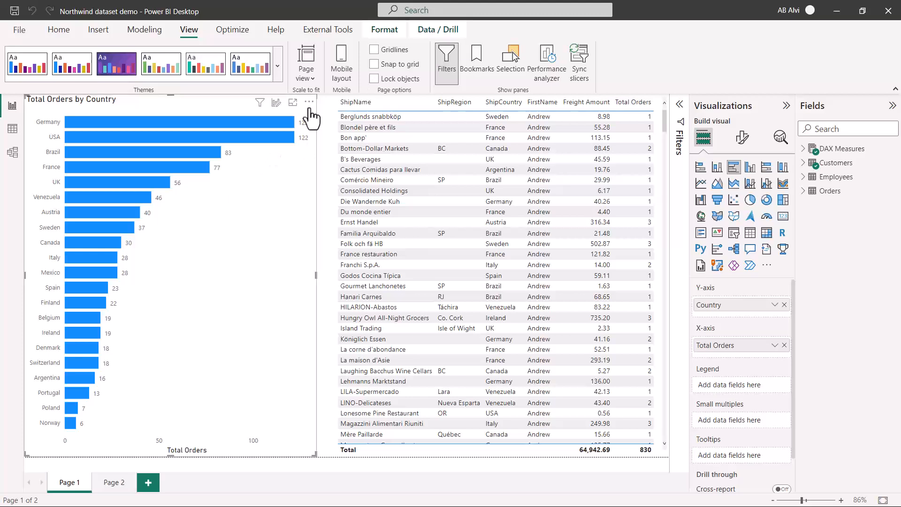
Step: Reveal the More options actions for the Total Orders by Country chart
click(309, 102)
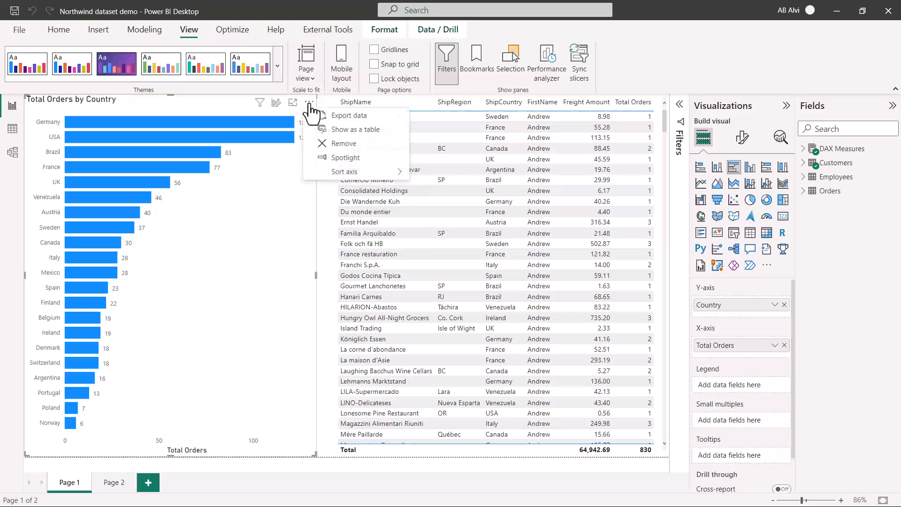
mouse_move(354, 130)
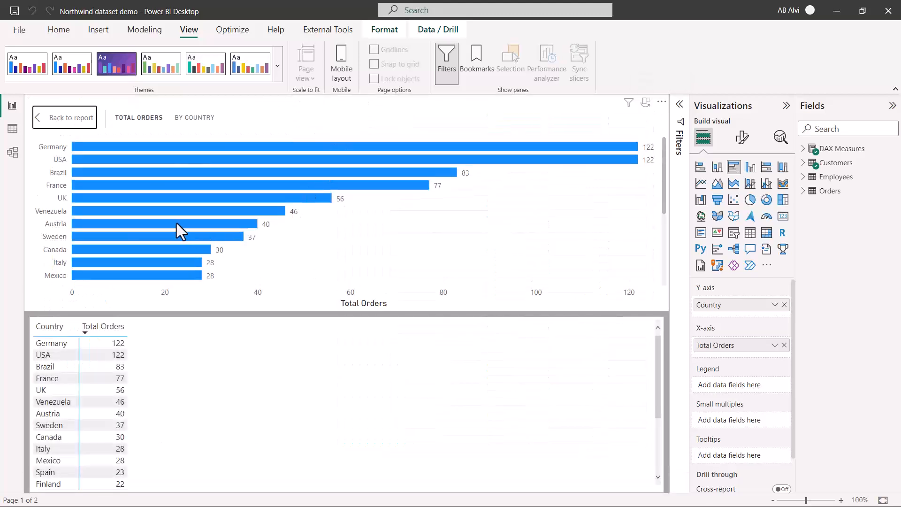
mouse_move(281, 190)
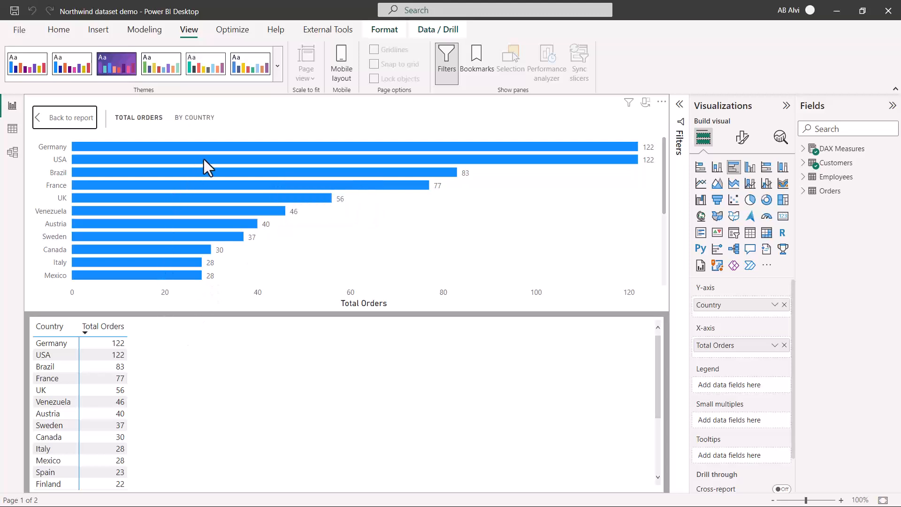
mouse_move(216, 162)
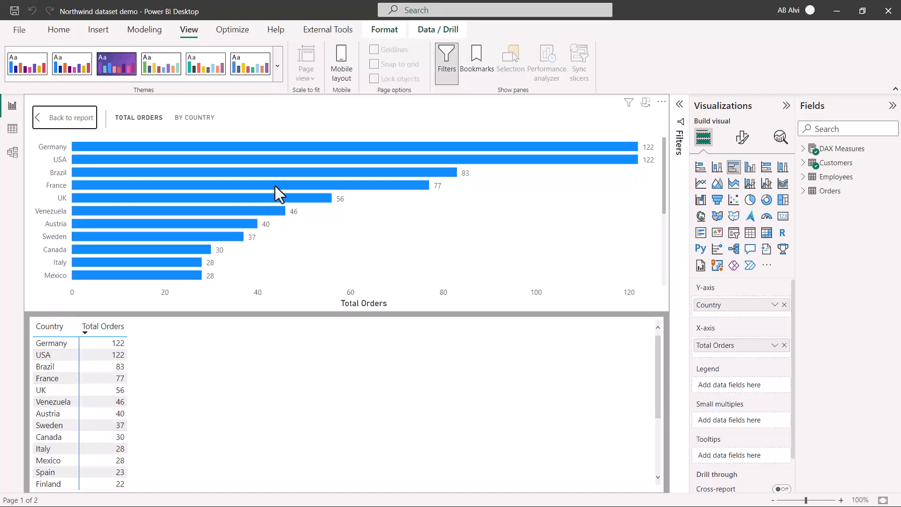
mouse_move(213, 350)
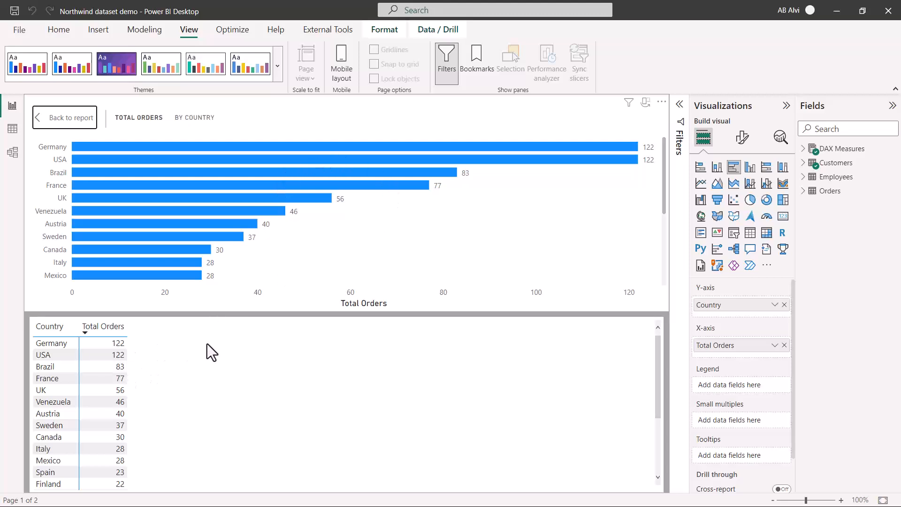
mouse_move(242, 355)
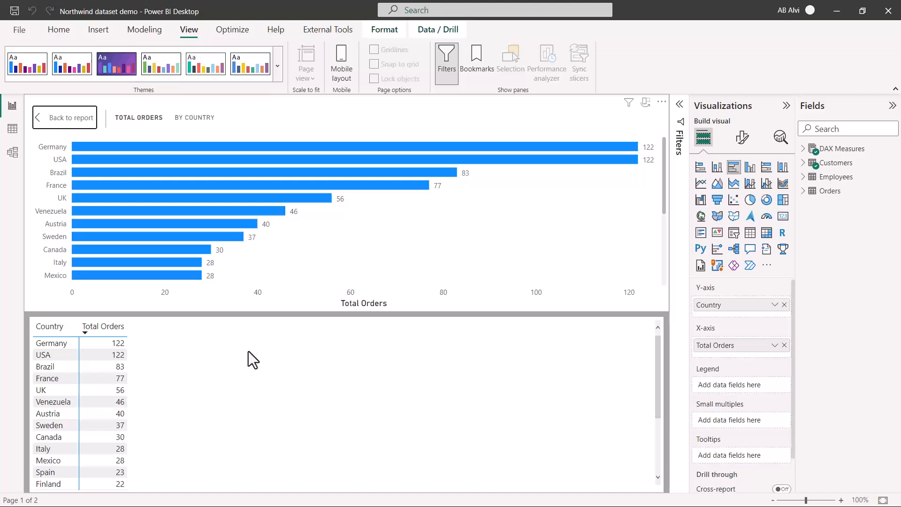
mouse_move(148, 191)
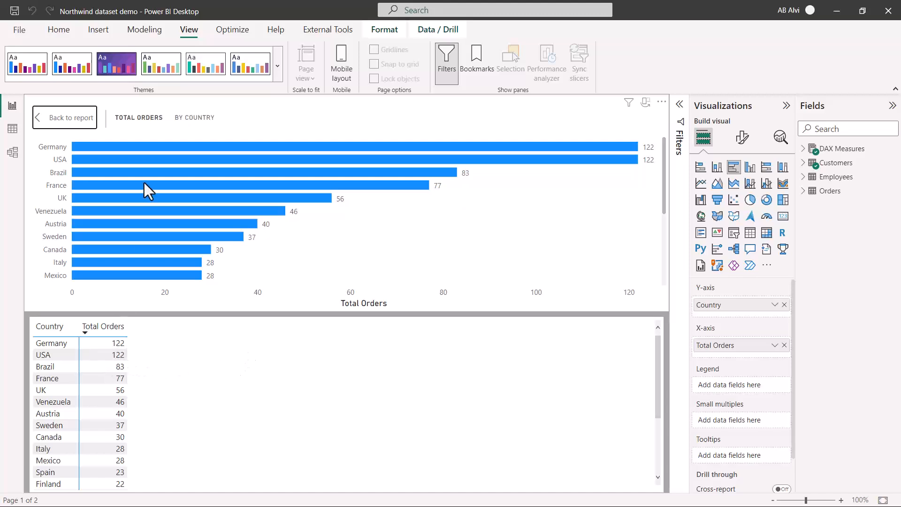
mouse_move(150, 210)
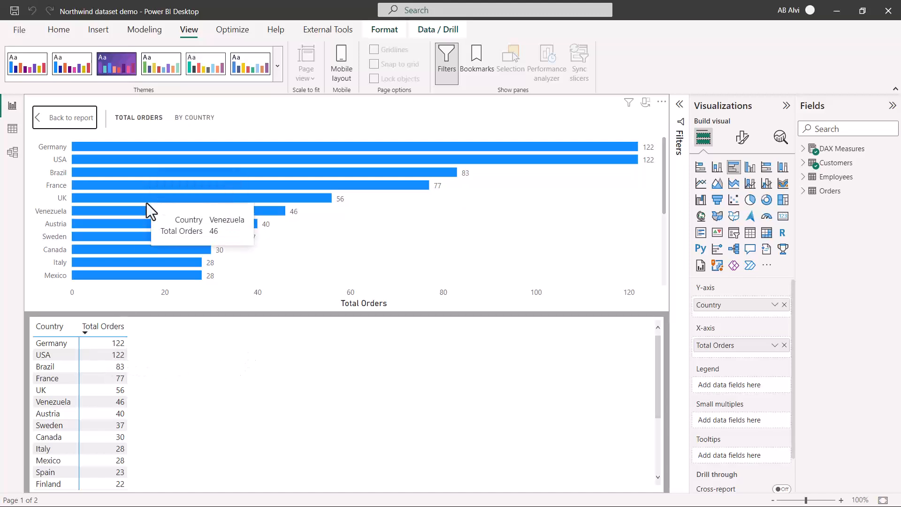
mouse_move(173, 197)
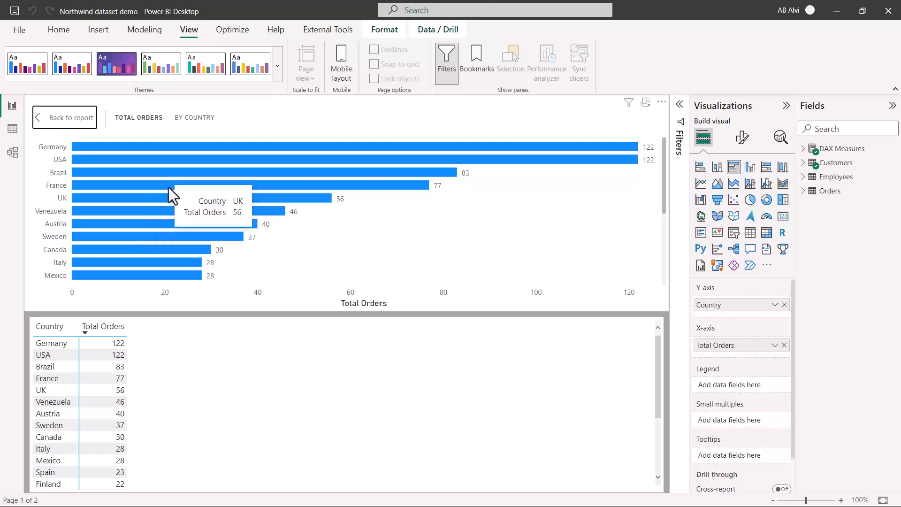
mouse_move(259, 147)
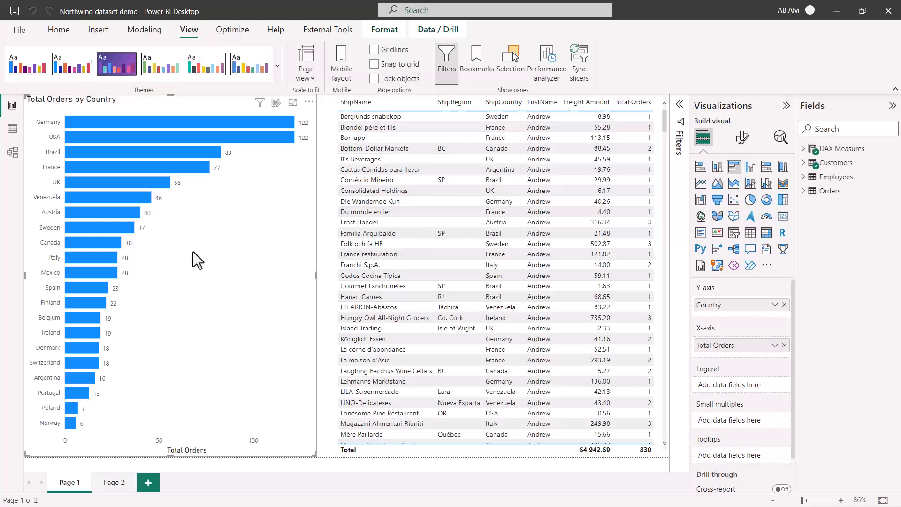
mouse_move(197, 242)
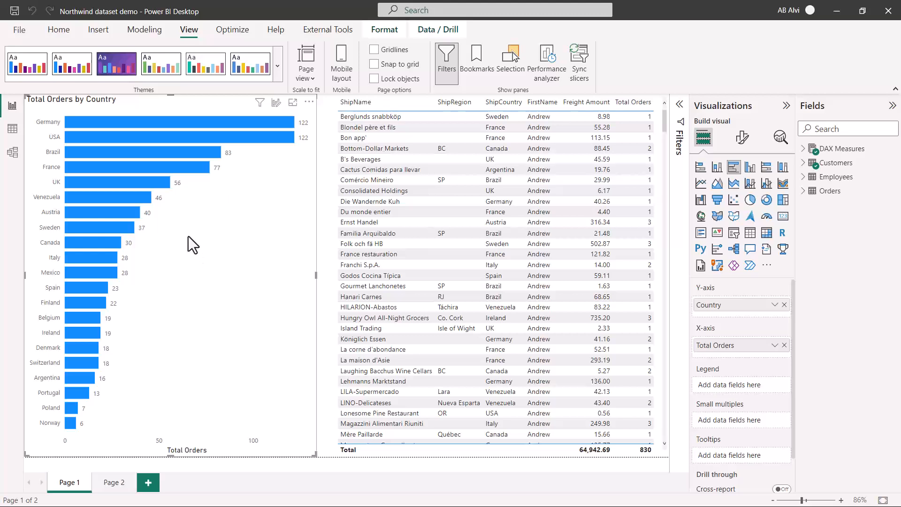
mouse_move(178, 235)
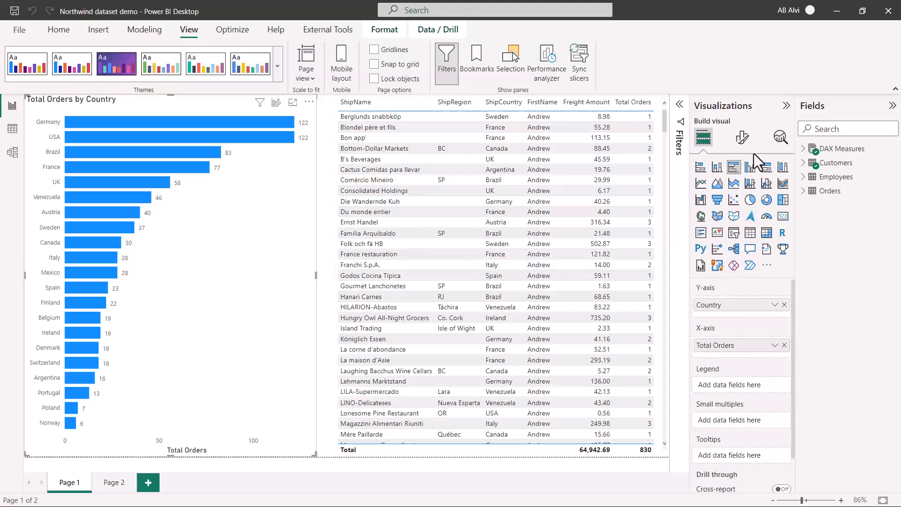
click(742, 137)
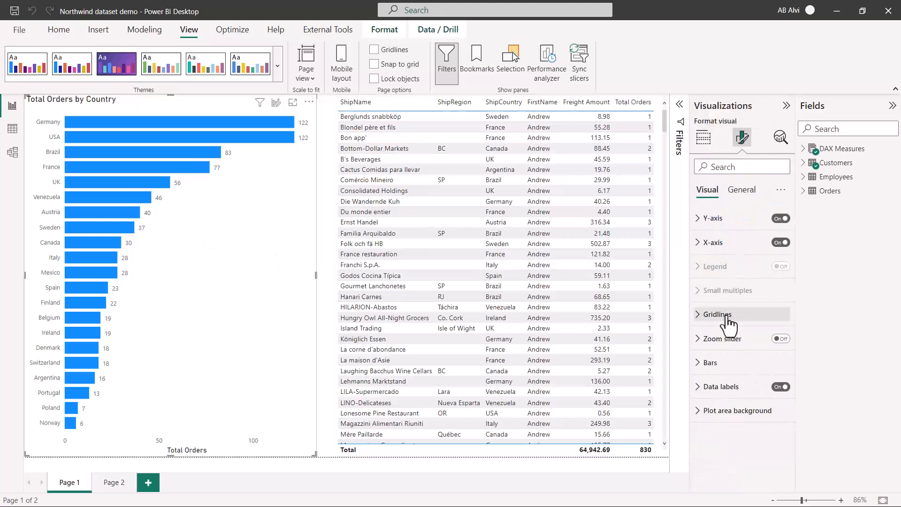
click(742, 190)
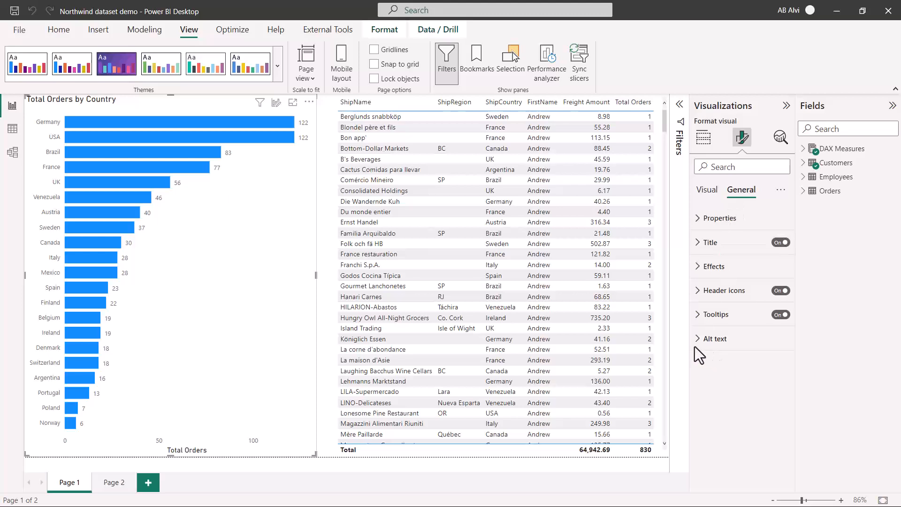
click(713, 339)
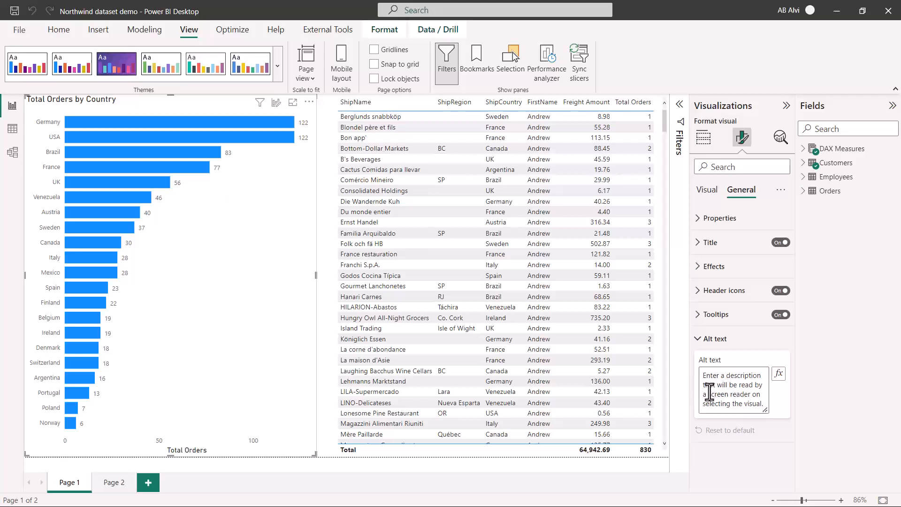
click(708, 398)
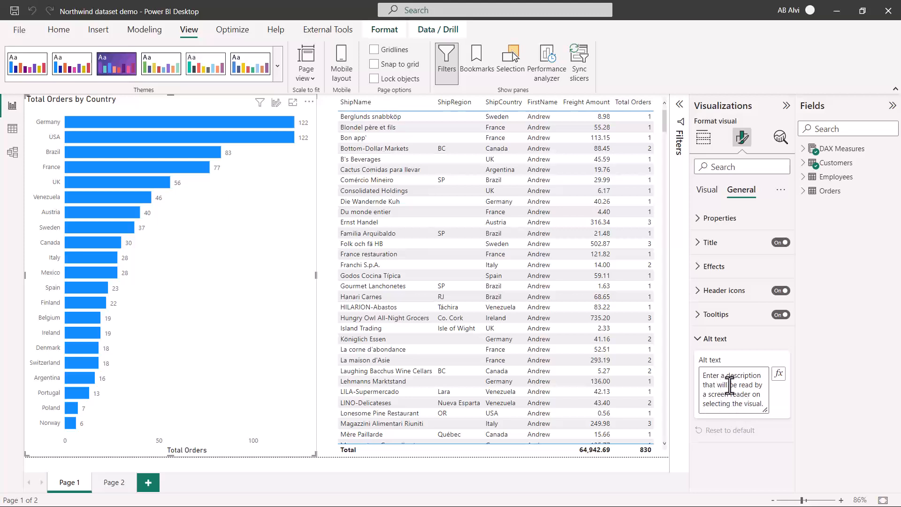
mouse_move(778, 374)
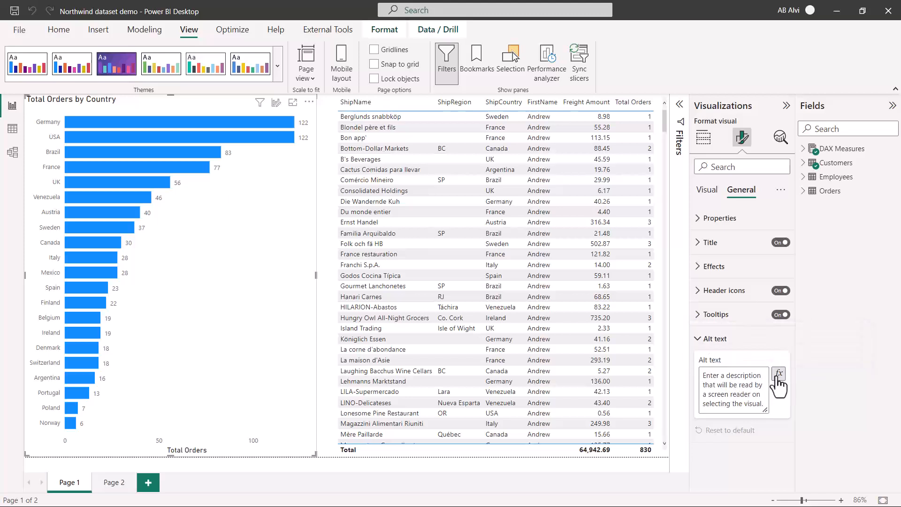
mouse_move(779, 374)
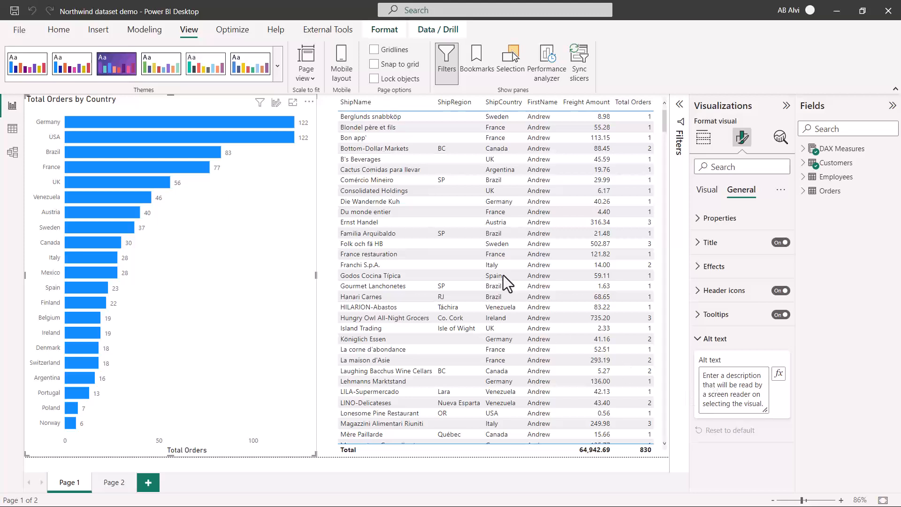
click(703, 137)
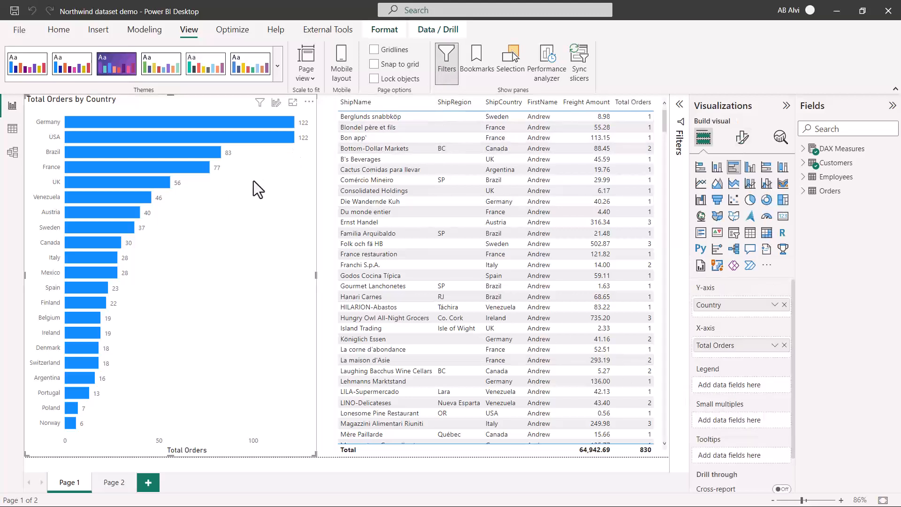
mouse_move(216, 201)
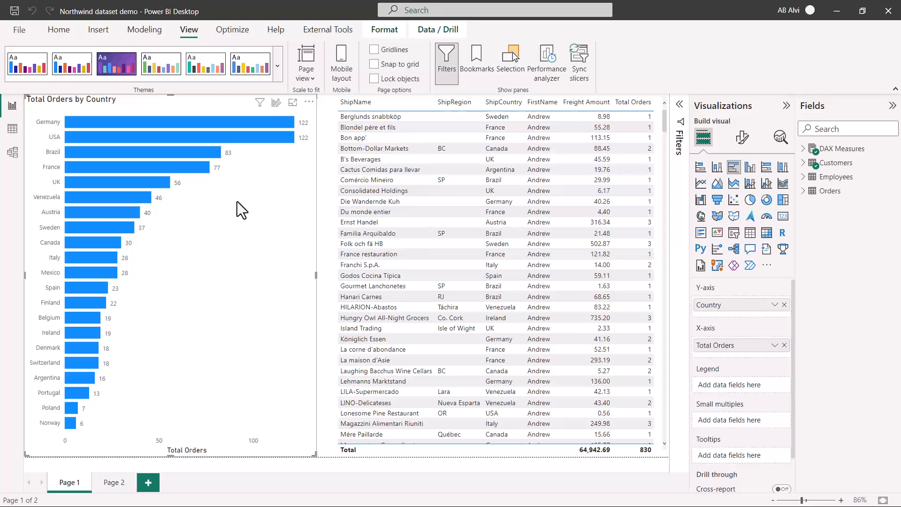
mouse_move(161, 62)
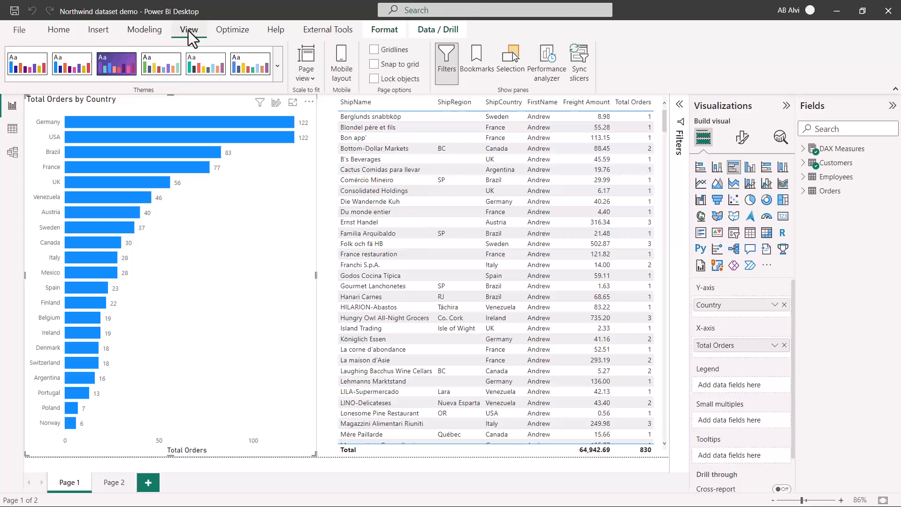
mouse_move(510, 60)
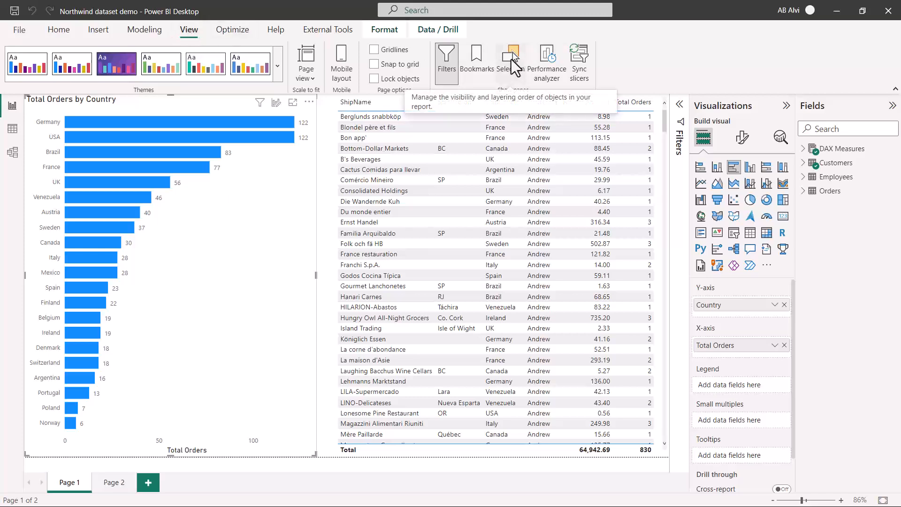
Step: Show the Selection pane listing Table and Total Orders by Country from the View ribbon
click(511, 60)
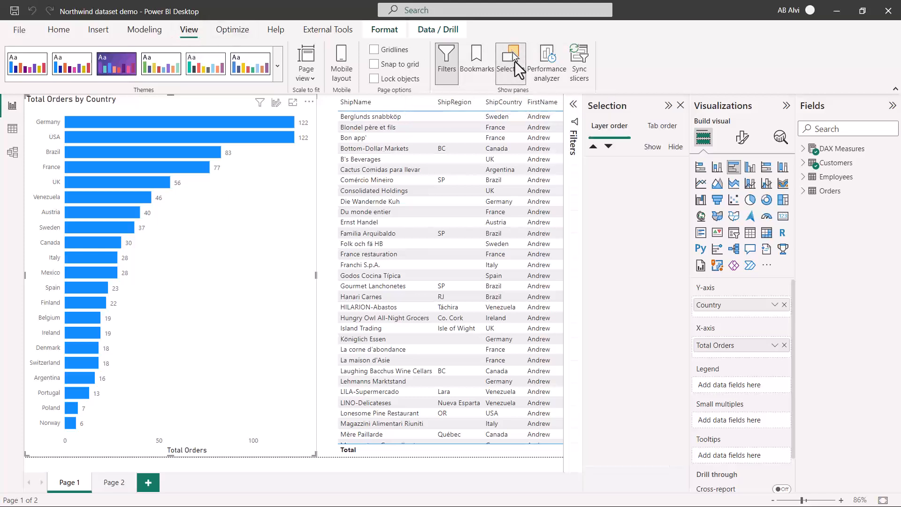
click(509, 60)
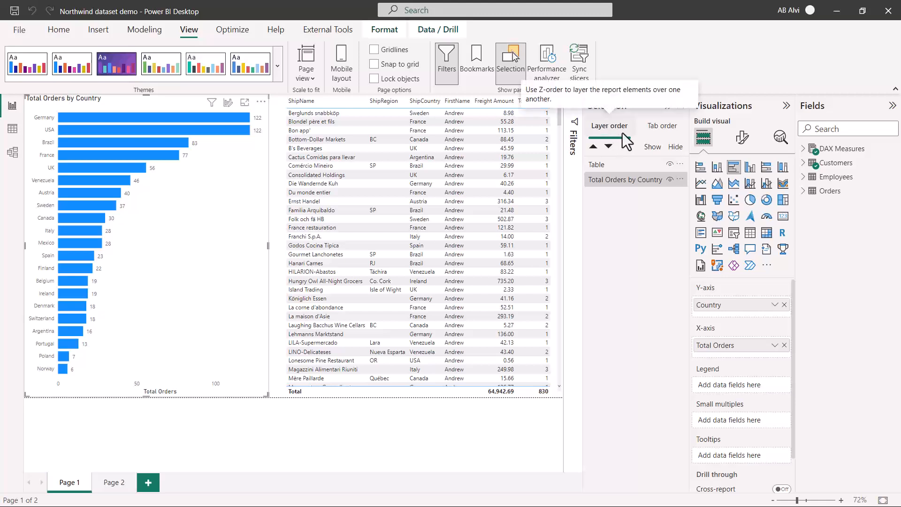
mouse_move(662, 133)
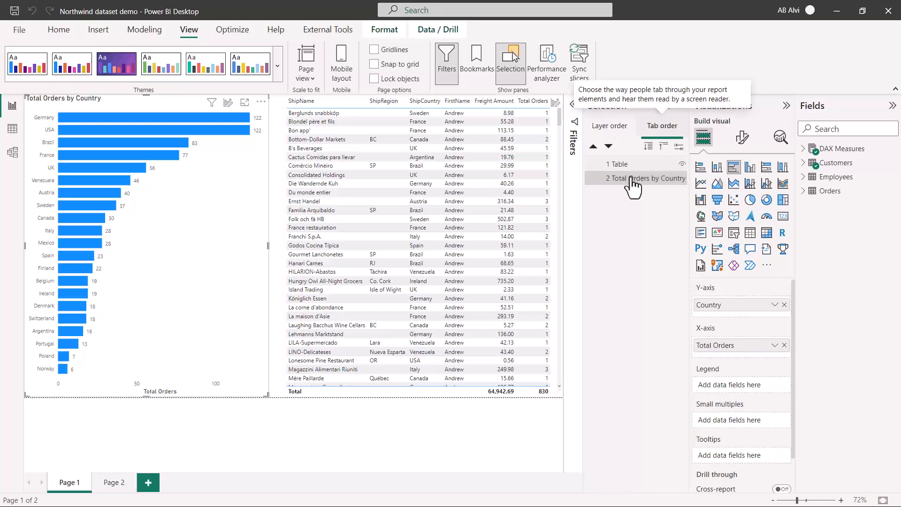
mouse_move(621, 247)
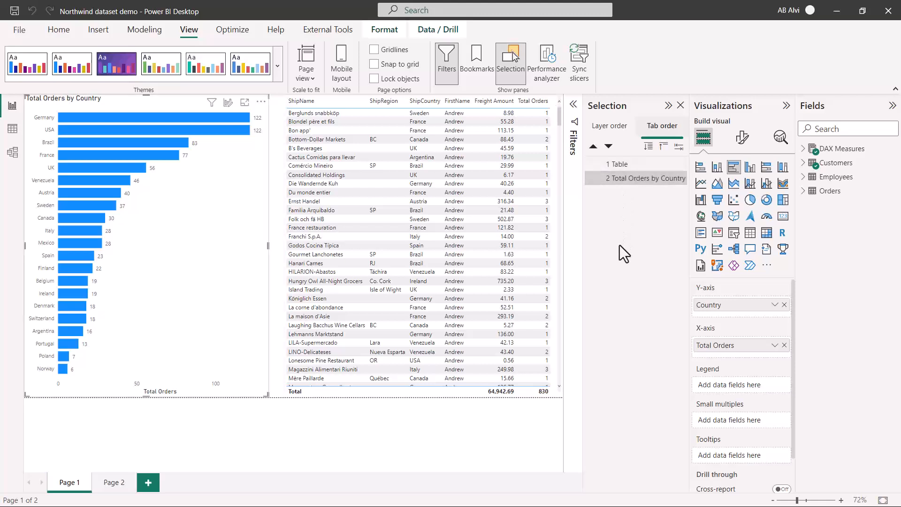
mouse_move(632, 223)
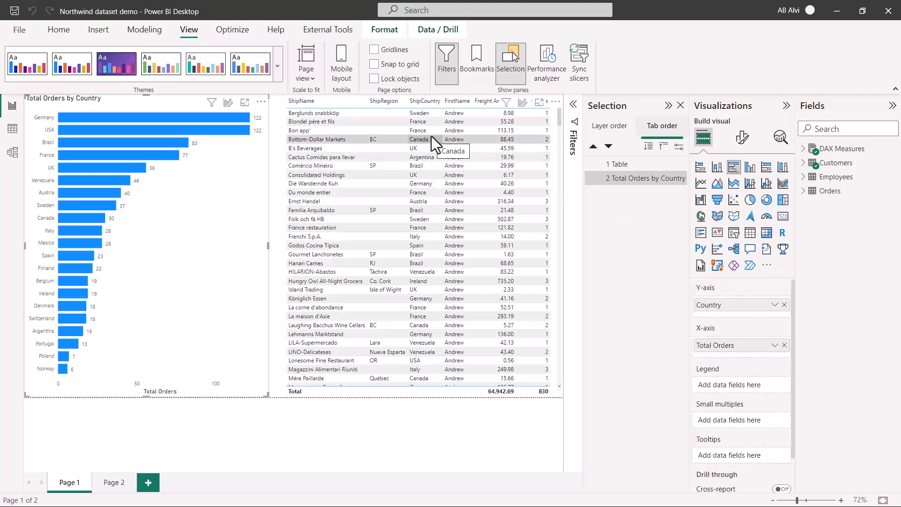
mouse_move(449, 149)
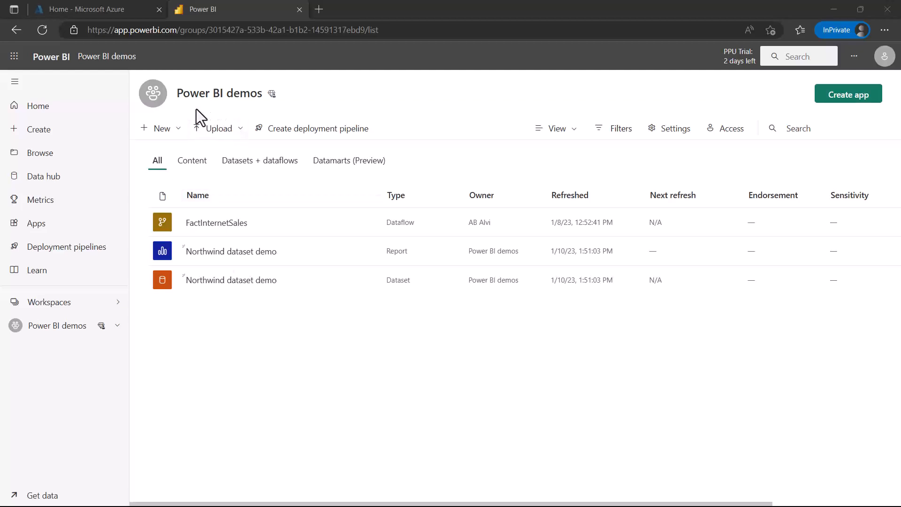
mouse_move(230, 252)
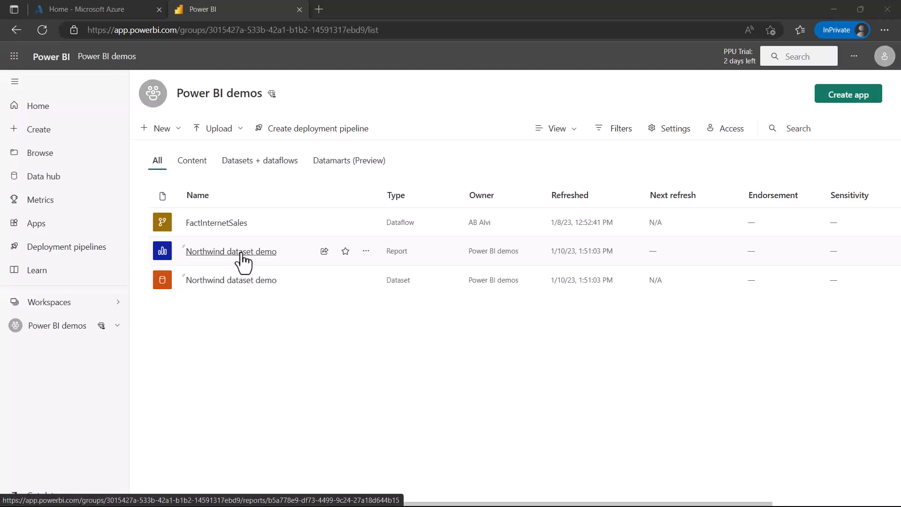
Step: Load the Northwind dataset demo report from the Power BI demos workspace list
click(231, 252)
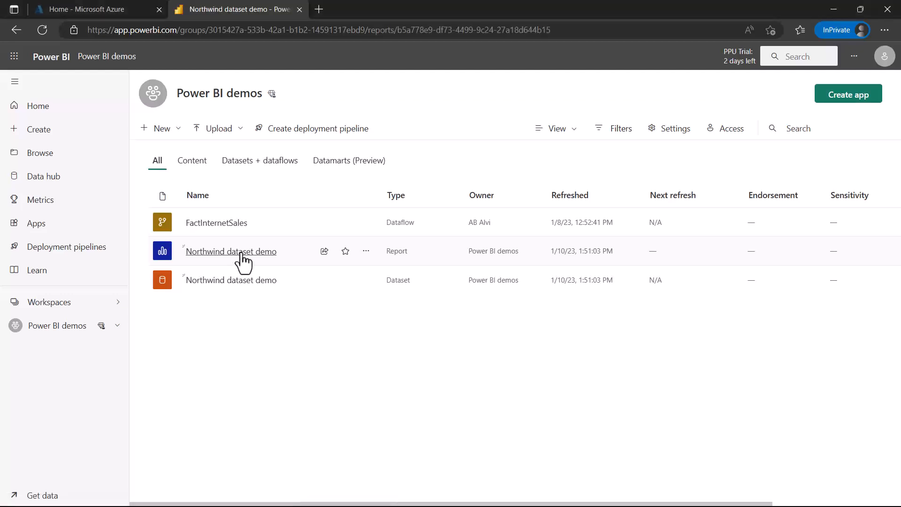
click(231, 252)
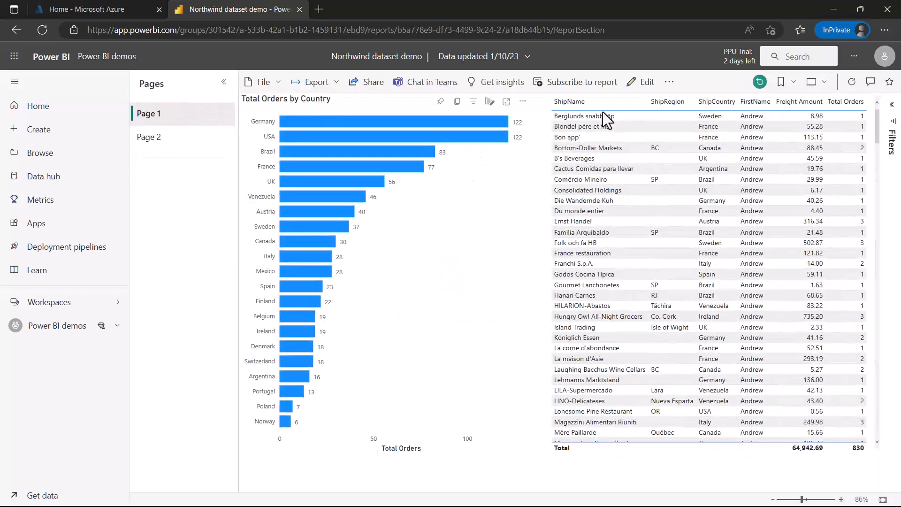
mouse_move(647, 81)
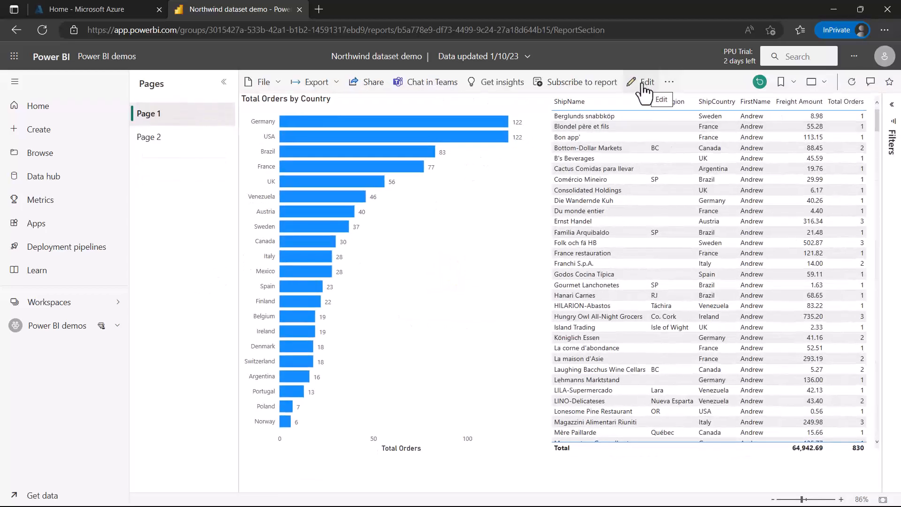
Step: Switch the Northwind report to Edit mode and show its View menu for colour options
click(648, 81)
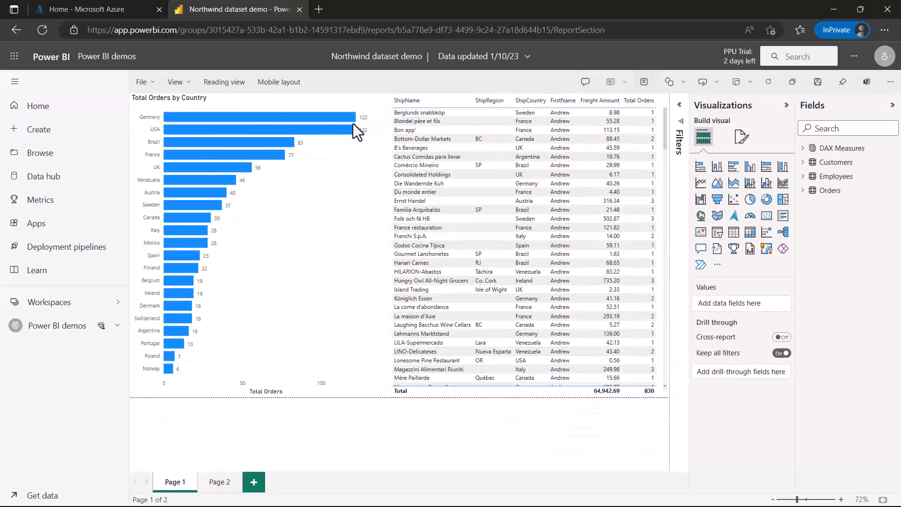
mouse_move(193, 108)
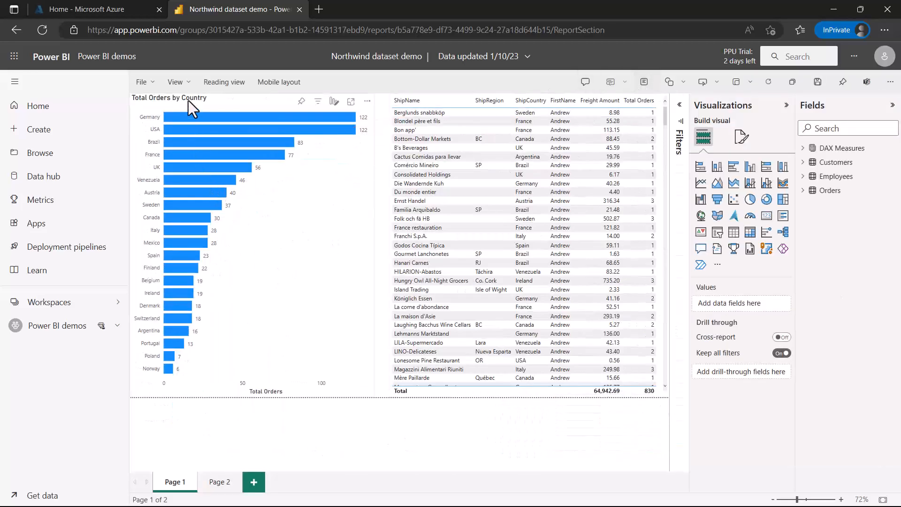
click(176, 81)
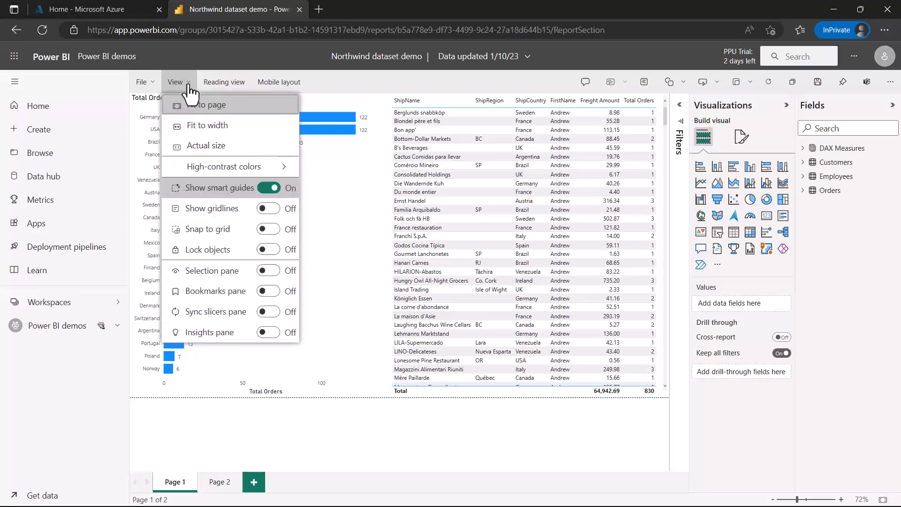
mouse_move(223, 166)
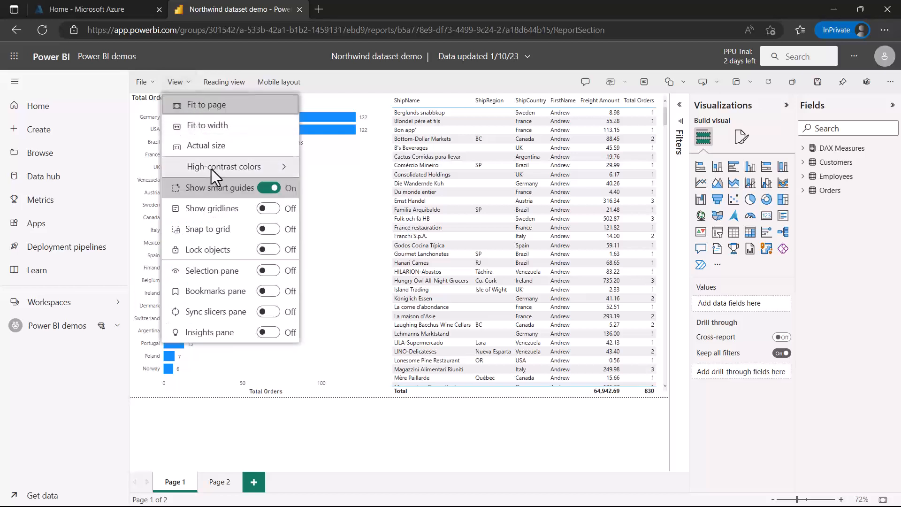
mouse_move(224, 166)
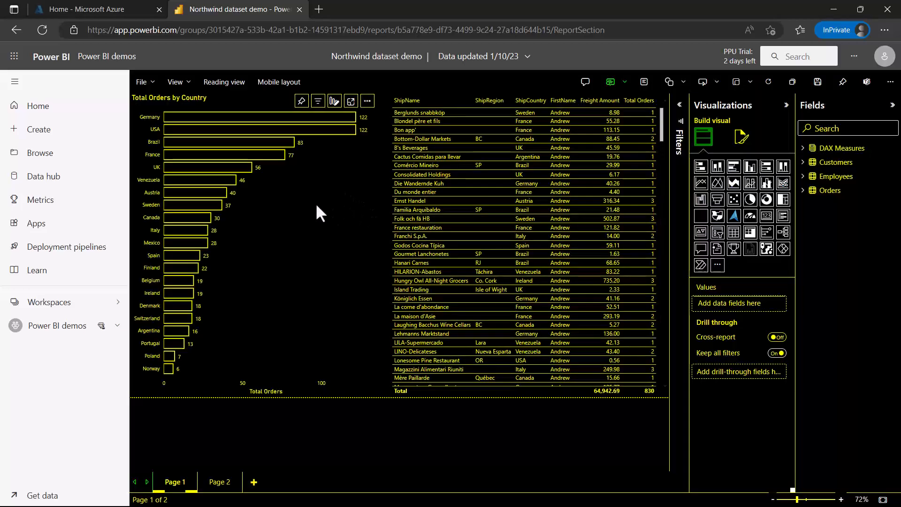
mouse_move(337, 323)
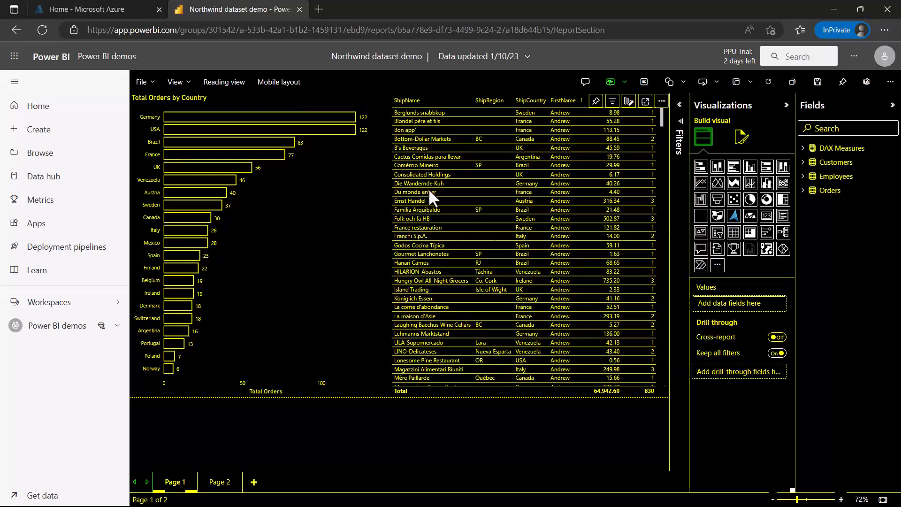
mouse_move(477, 213)
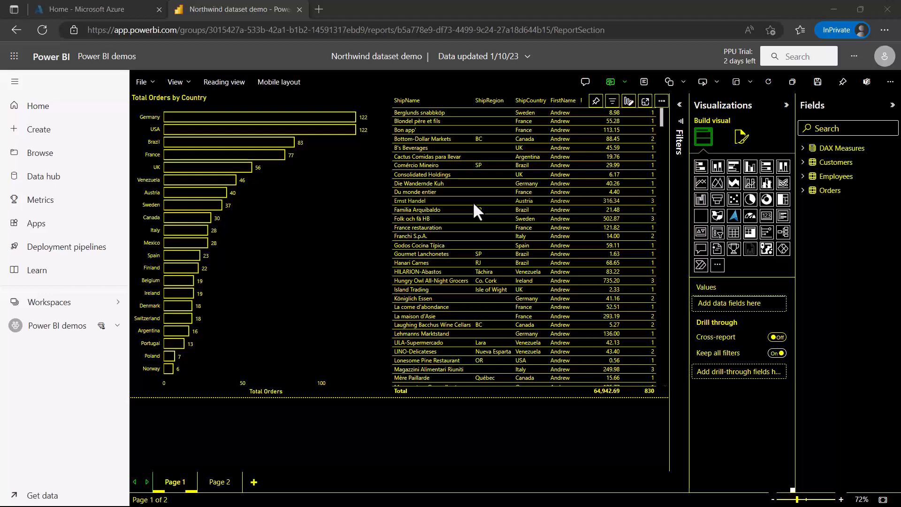